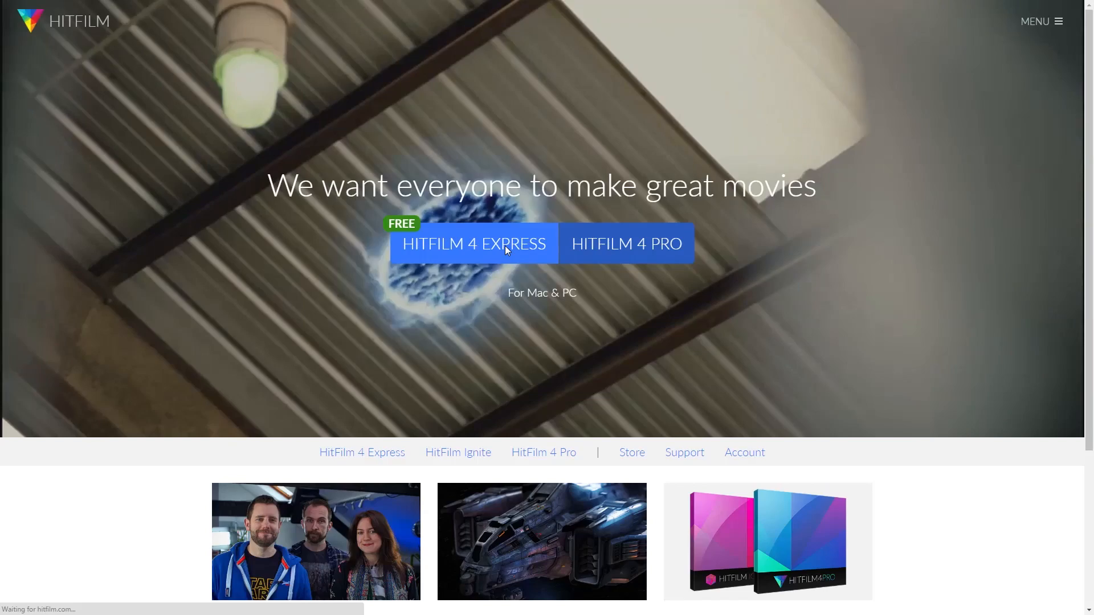
Choose the free HitFilm 4 Express edition from the HitFilm homepage.
{"action": "left_click", "coordinate": [473, 243]}
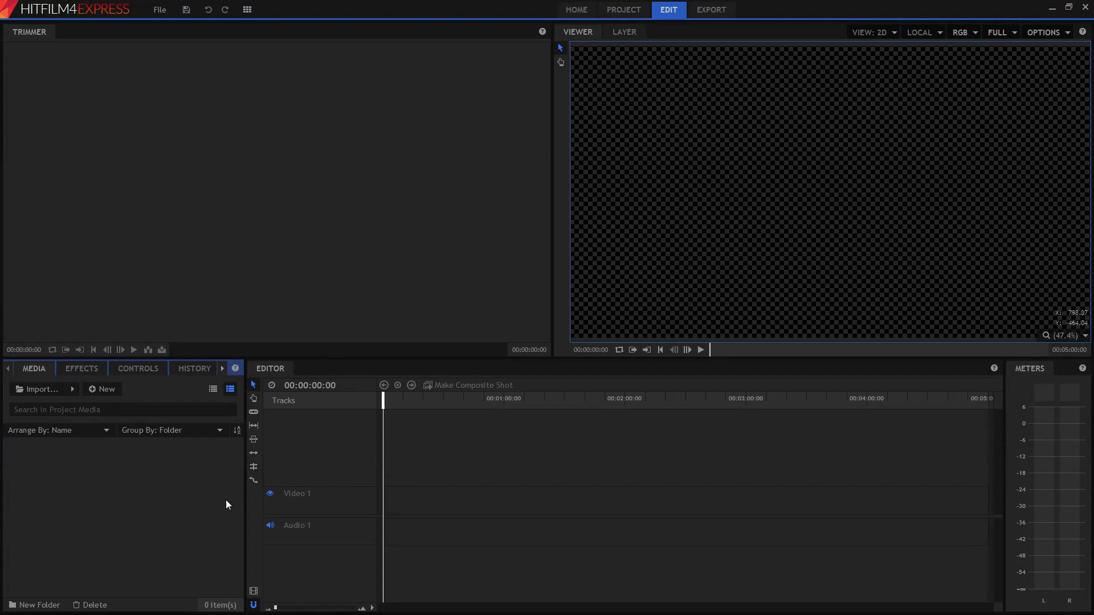
{"action": "mouse_move", "coordinate": [215, 505]}
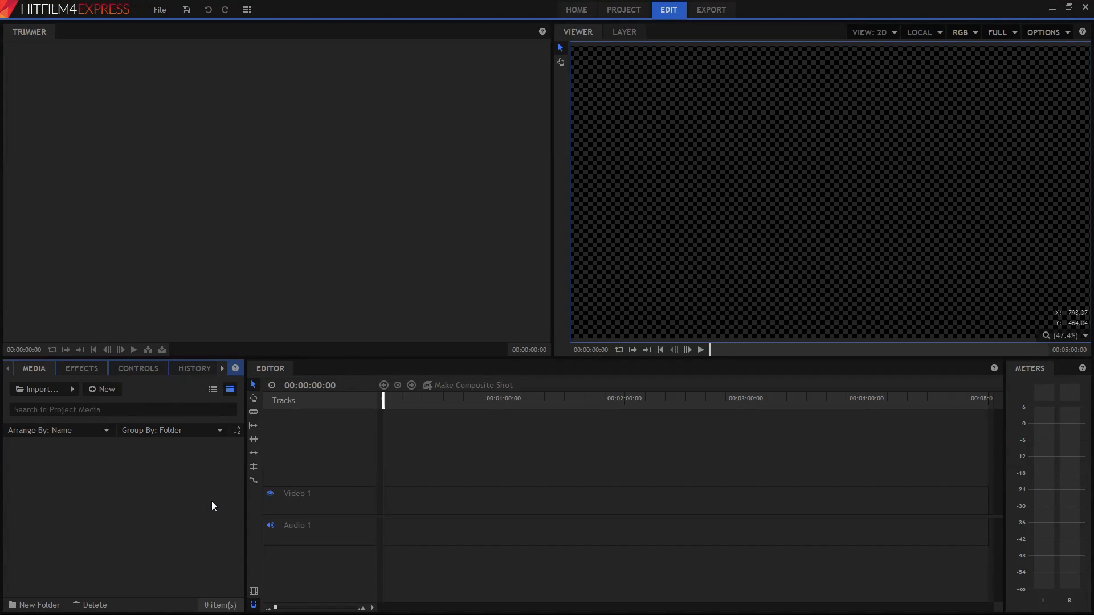
{"action": "mouse_move", "coordinate": [172, 496]}
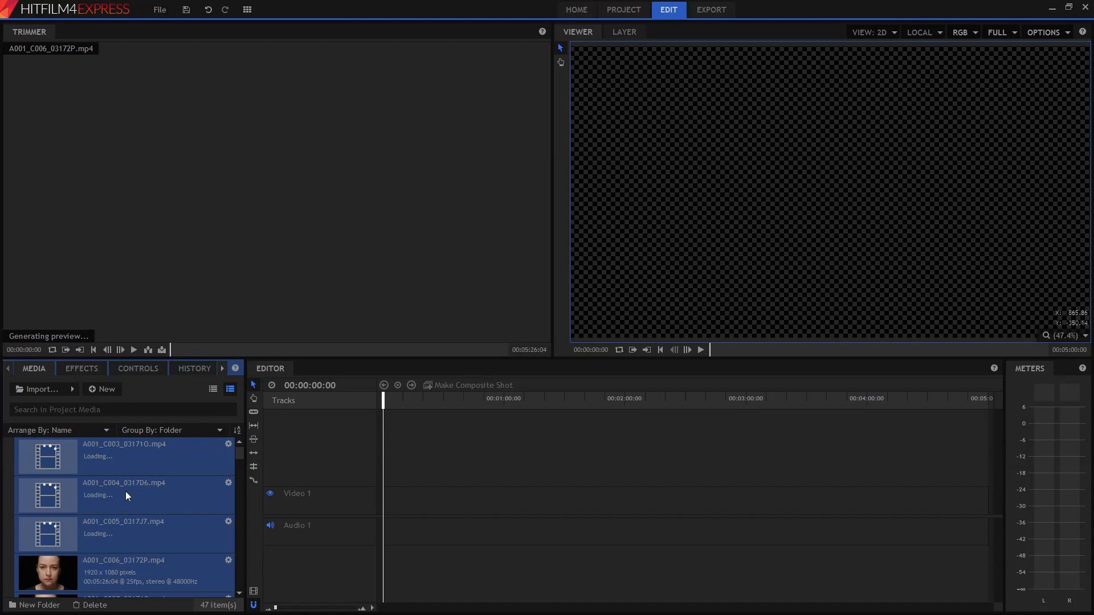
{"action": "mouse_move", "coordinate": [86, 534]}
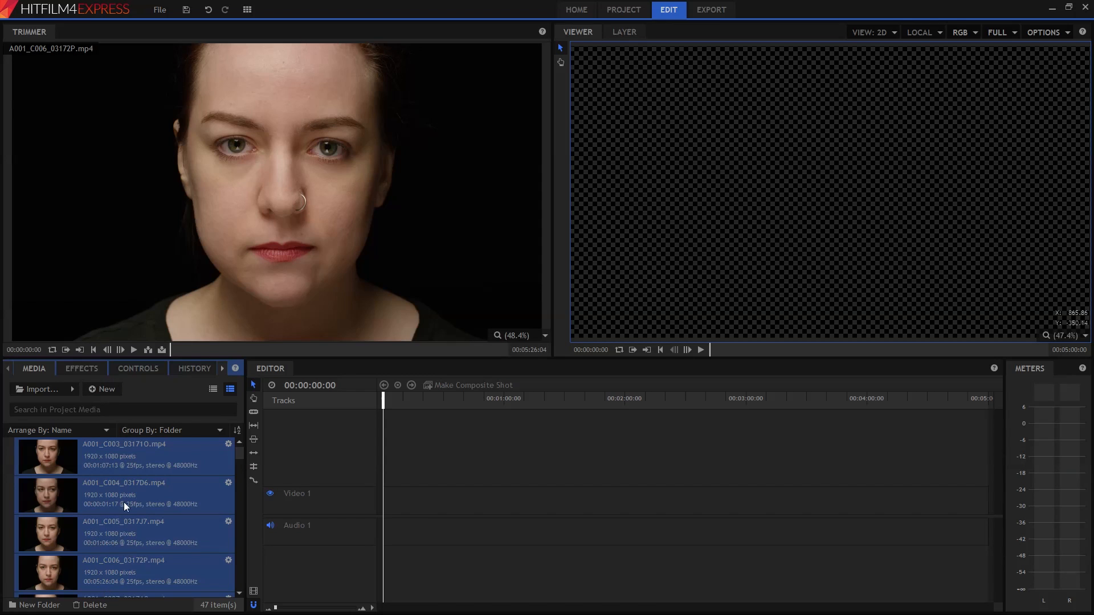
Scroll through the 47 imported footage clips in the Media panel.
{"action": "scroll", "scroll_direction": "down", "scroll_amount": 3}
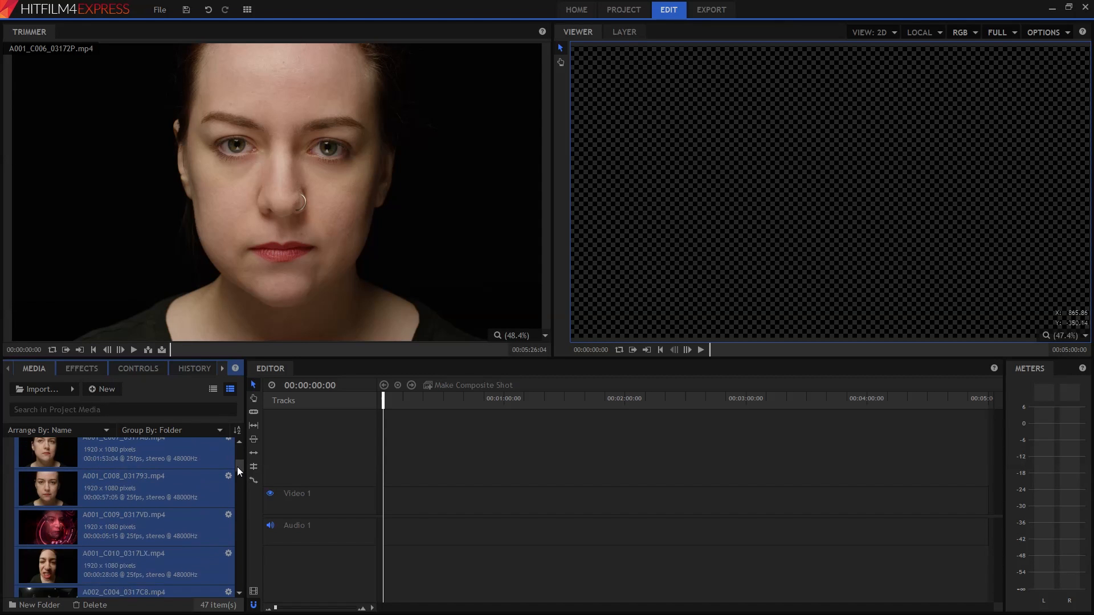
{"action": "scroll", "scroll_direction": "down", "scroll_amount": 3}
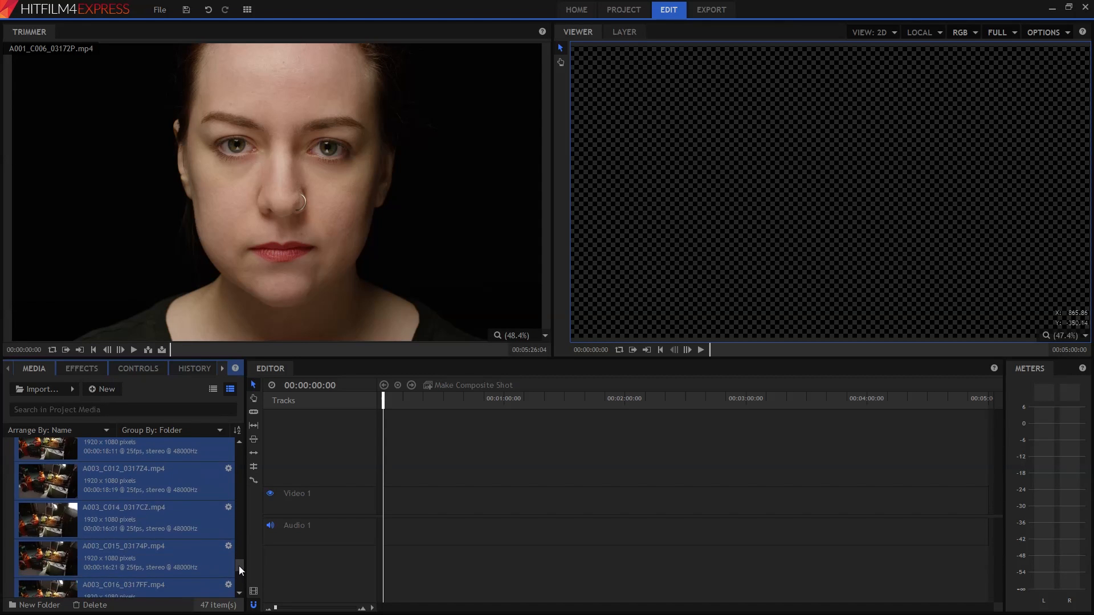
{"action": "scroll", "scroll_direction": "down", "scroll_amount": 3}
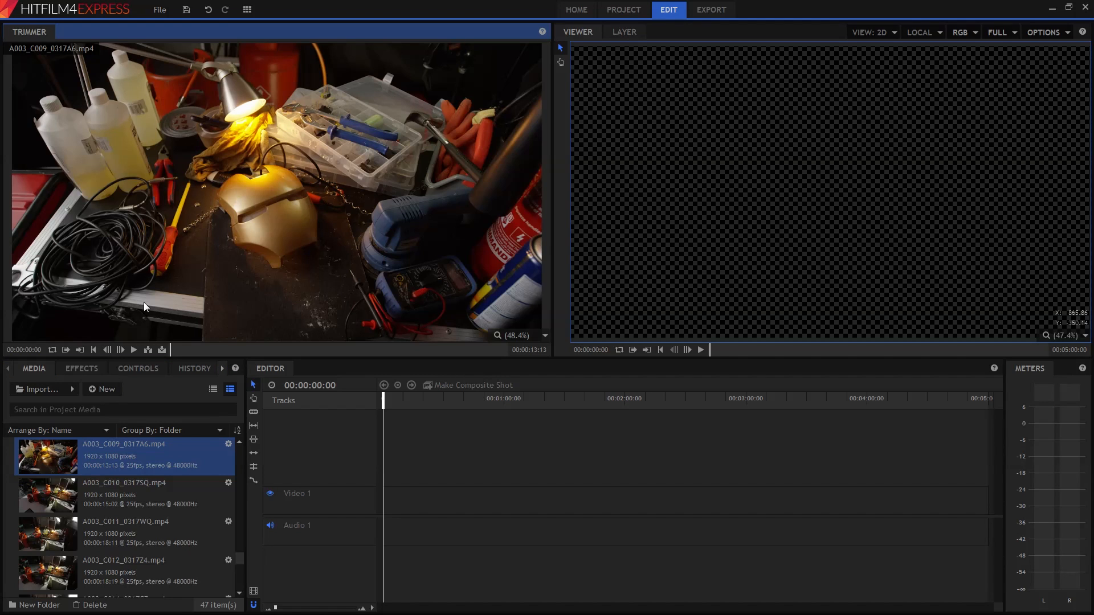
{"action": "mouse_move", "coordinate": [135, 350]}
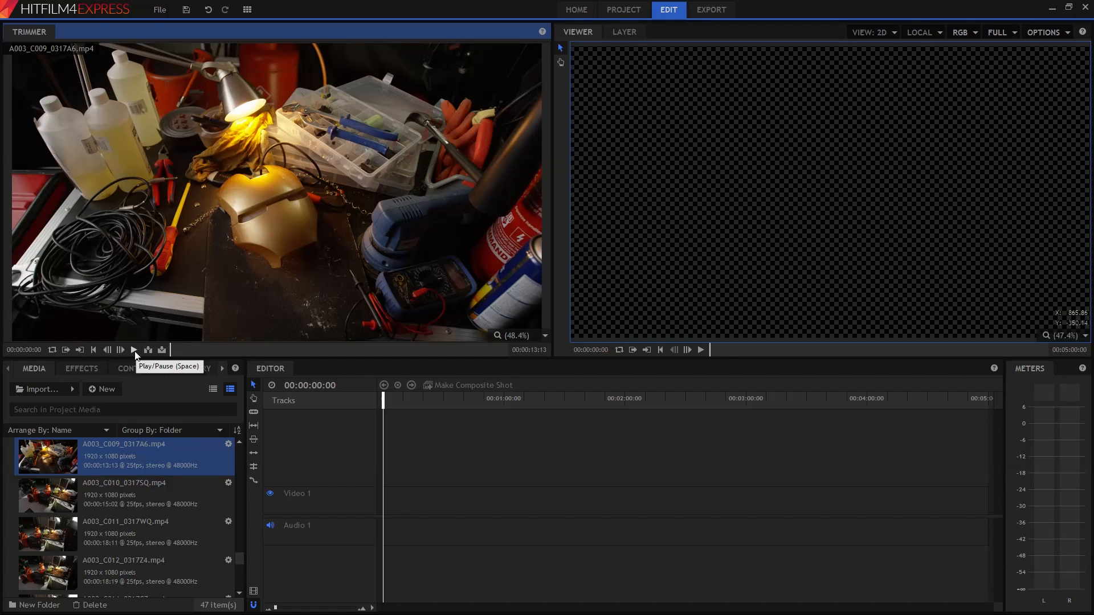
Preview the workbench clip A003_C009_0317A6.mp4 in the Trimmer.
{"action": "left_click", "coordinate": [134, 350]}
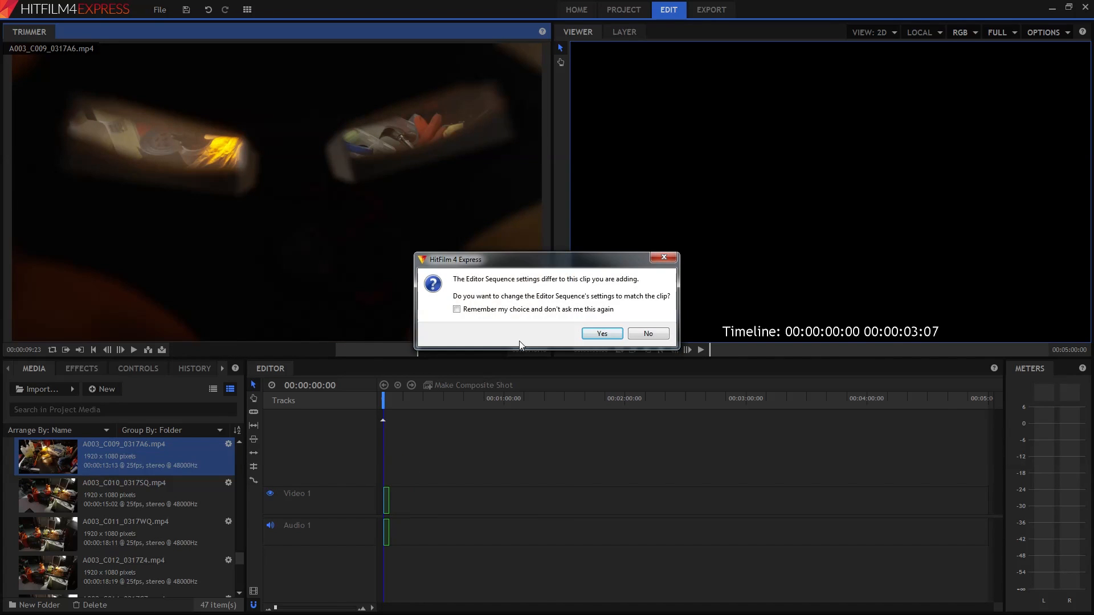
{"action": "mouse_move", "coordinate": [558, 334]}
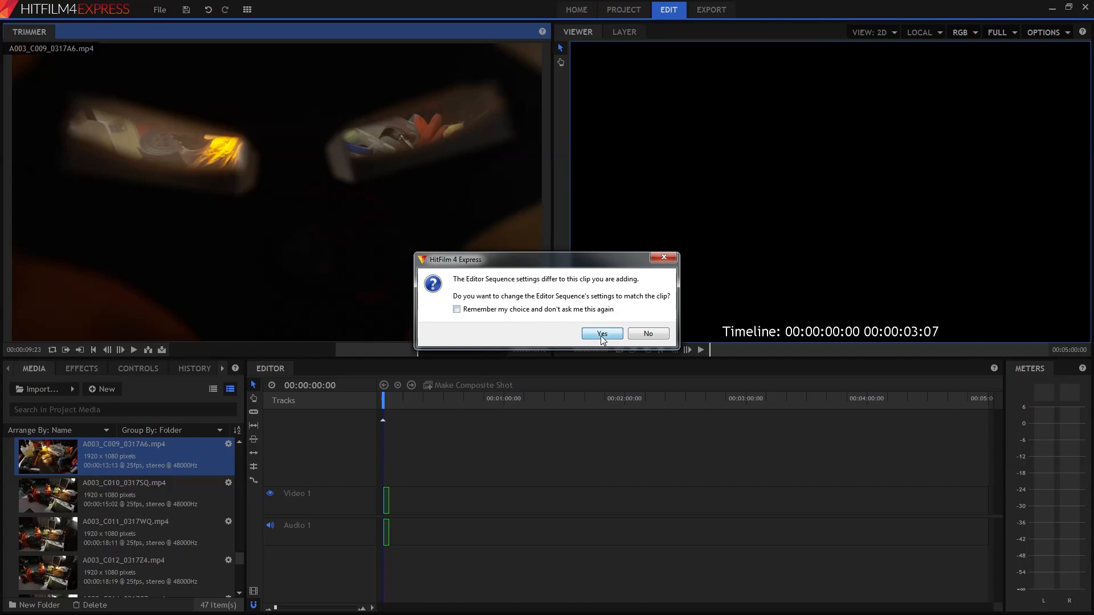
Match sequence settings to the workbench clip and set Video and Audio Size to Extra Large.
{"action": "left_click", "coordinate": [601, 333]}
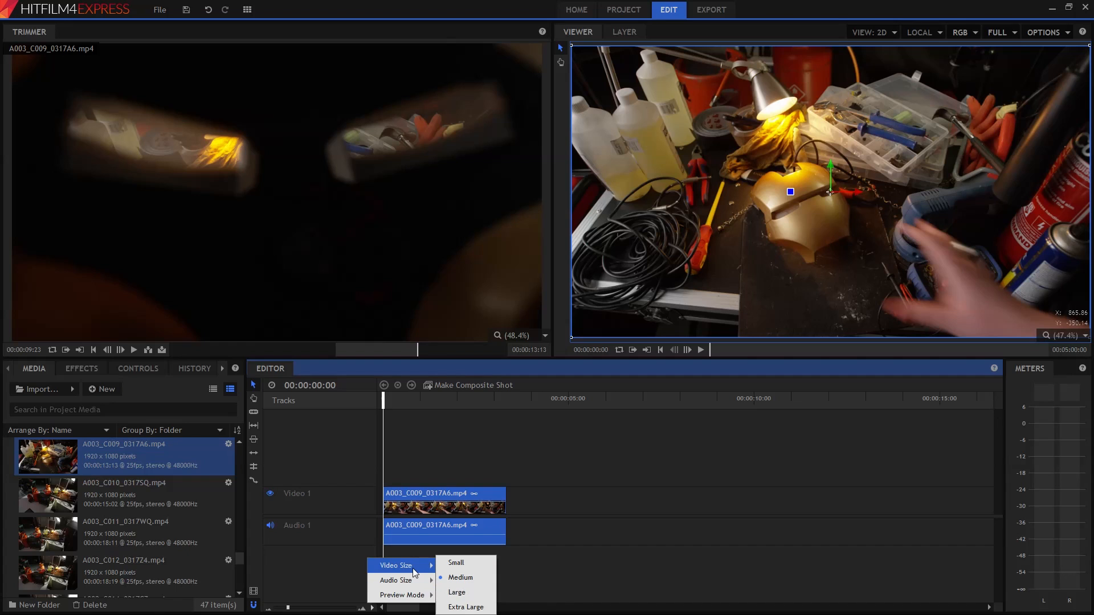
{"action": "left_click", "coordinate": [456, 592]}
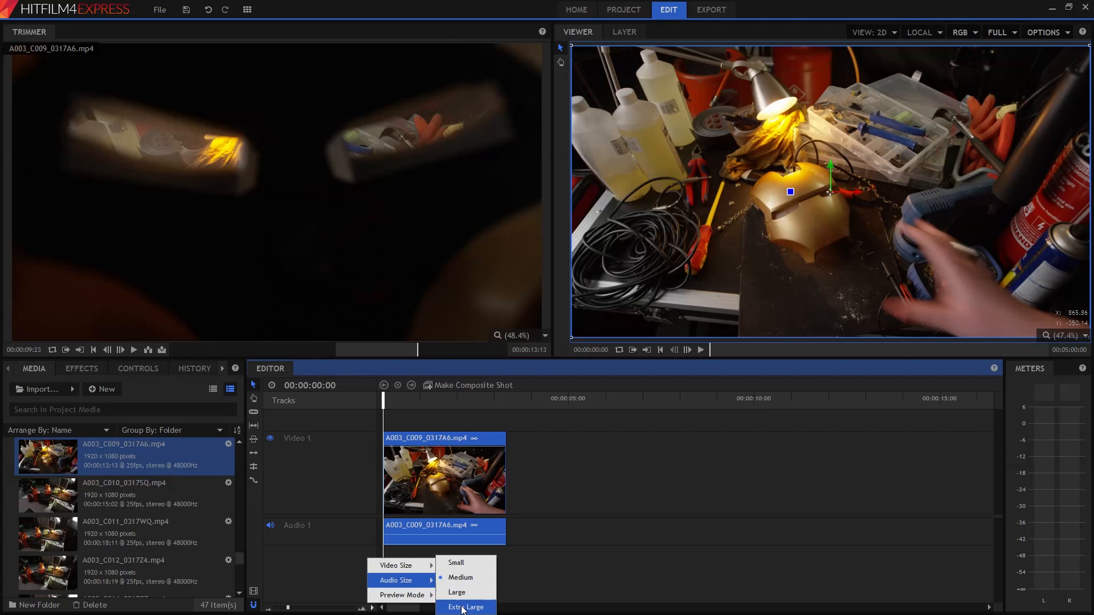
{"action": "left_click", "coordinate": [466, 608]}
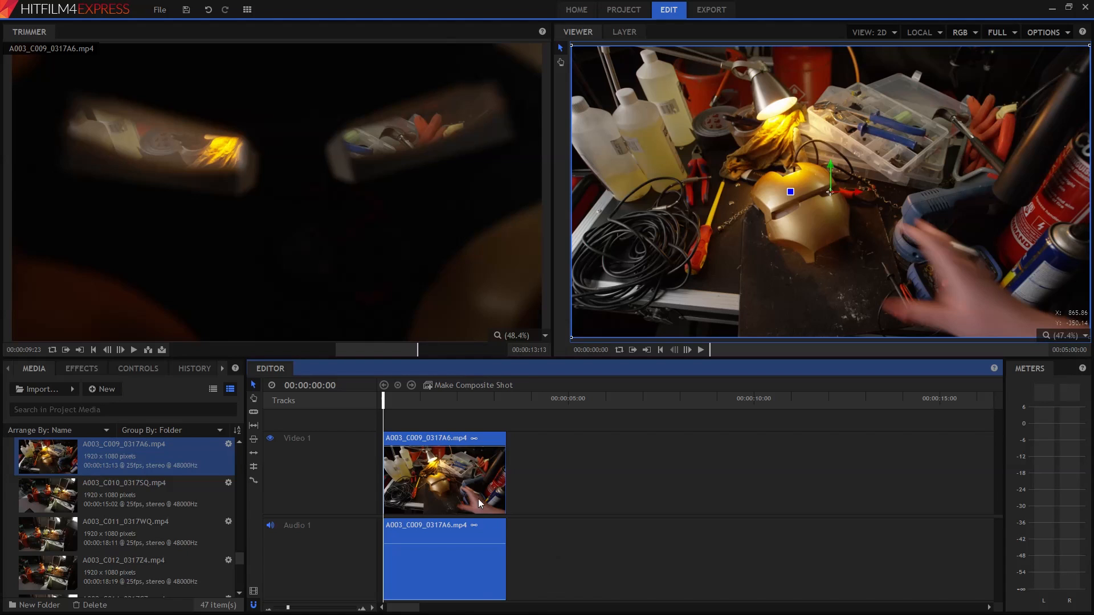
{"action": "mouse_move", "coordinate": [549, 487]}
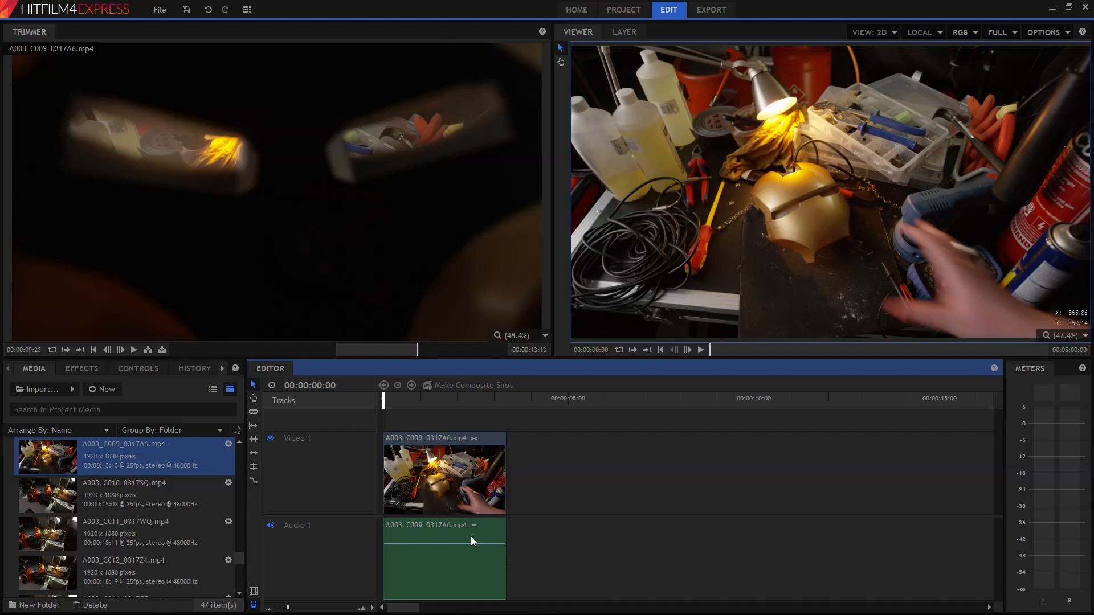
{"action": "mouse_move", "coordinate": [450, 401]}
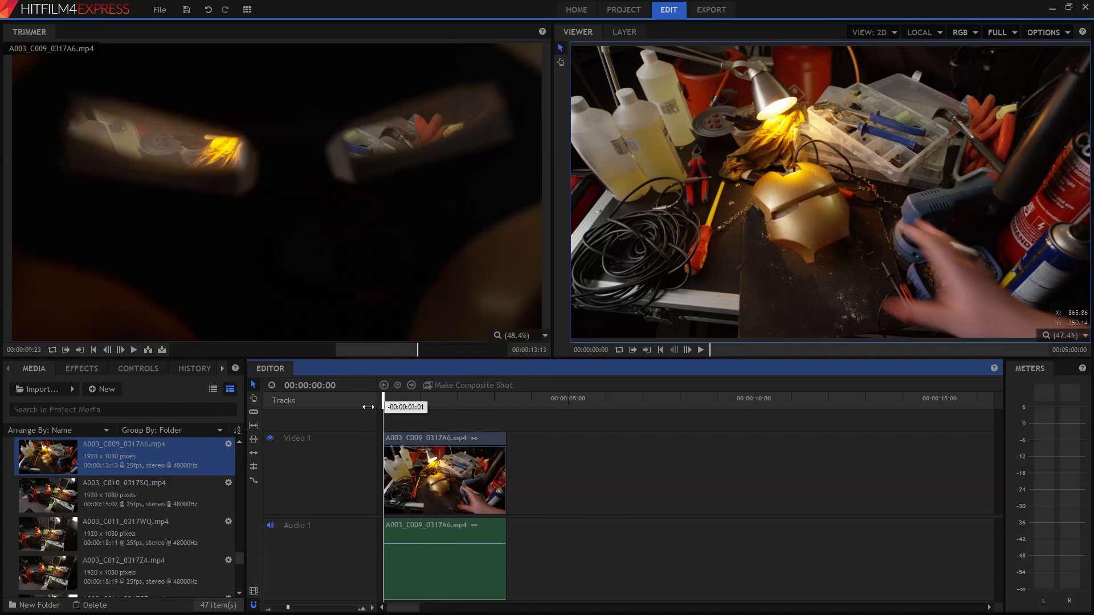
Move the playhead to the workbench clip's end to append the next trimmed shots.
{"action": "left_click", "coordinate": [506, 399]}
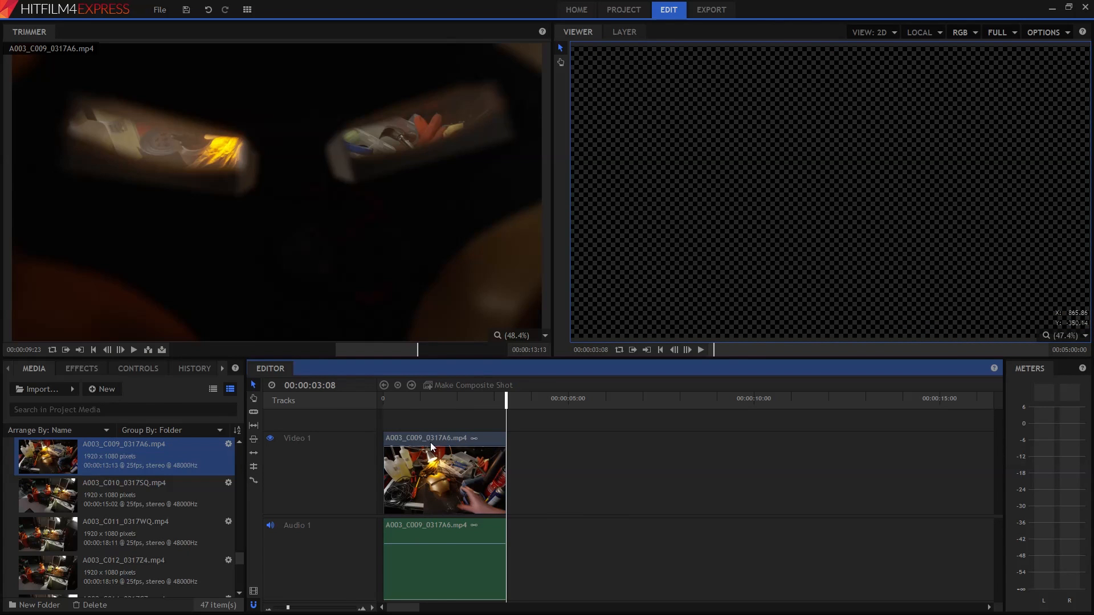
{"action": "left_click", "coordinate": [443, 479]}
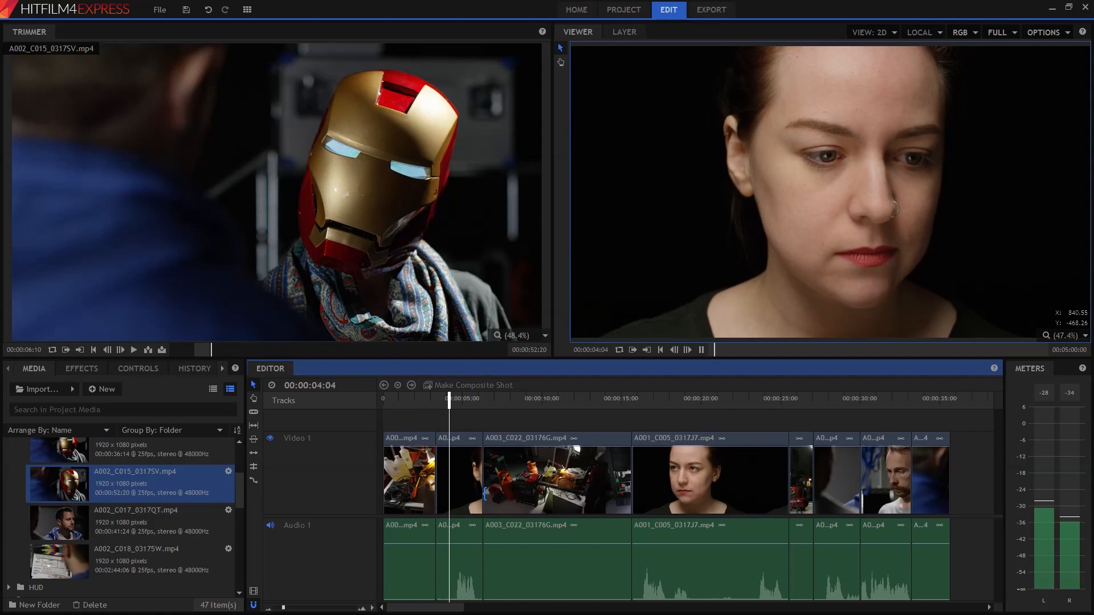
Preview a later part of the rough cut and bring up the History of edit steps.
{"action": "left_click", "coordinate": [555, 398]}
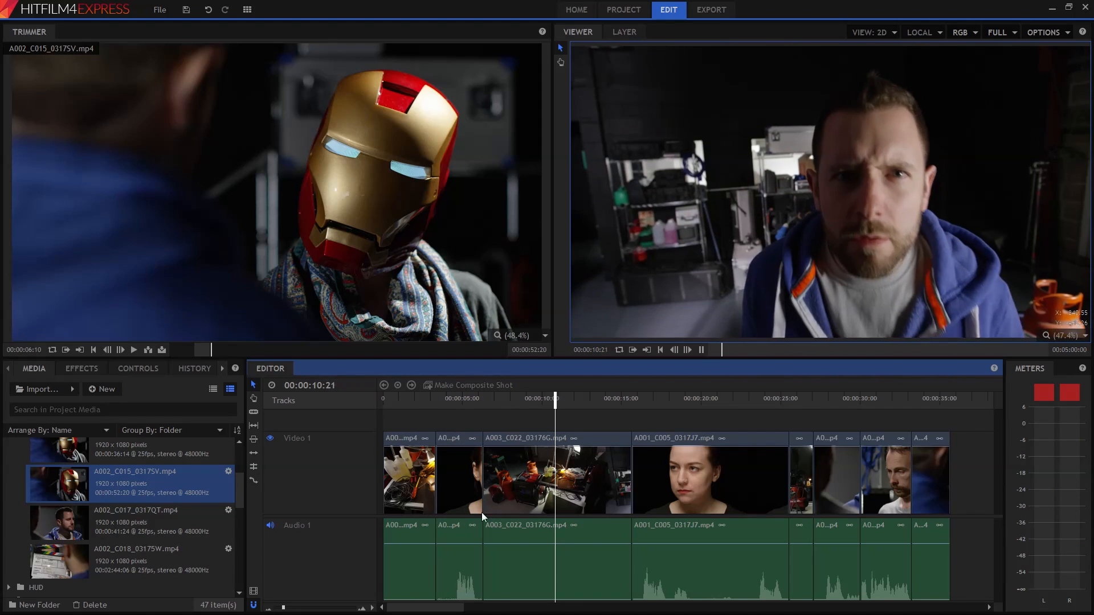
{"action": "left_click", "coordinate": [194, 368]}
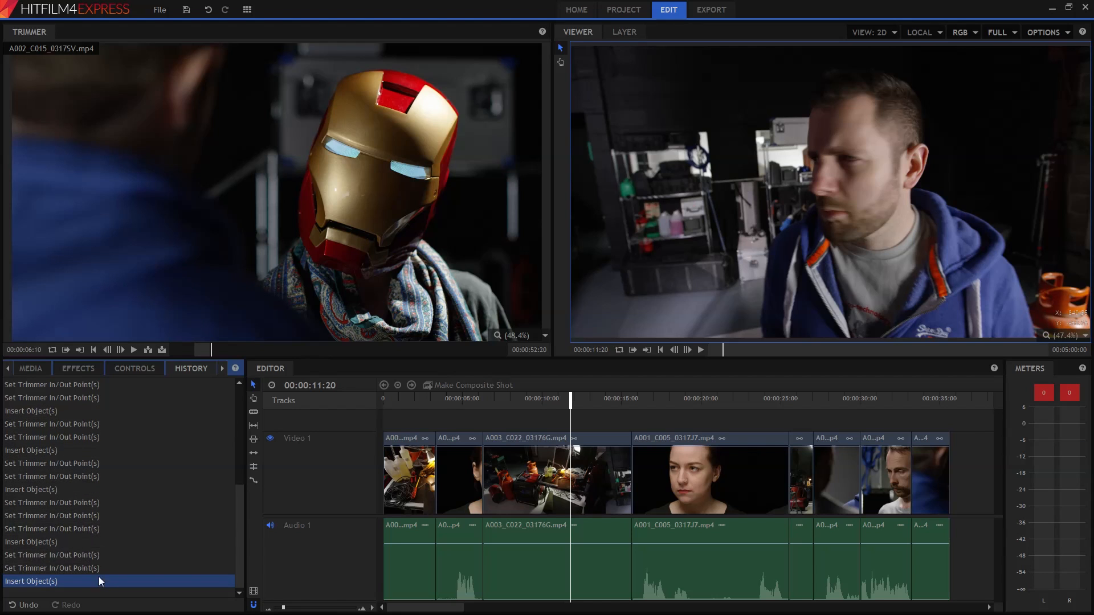
{"action": "mouse_move", "coordinate": [137, 493]}
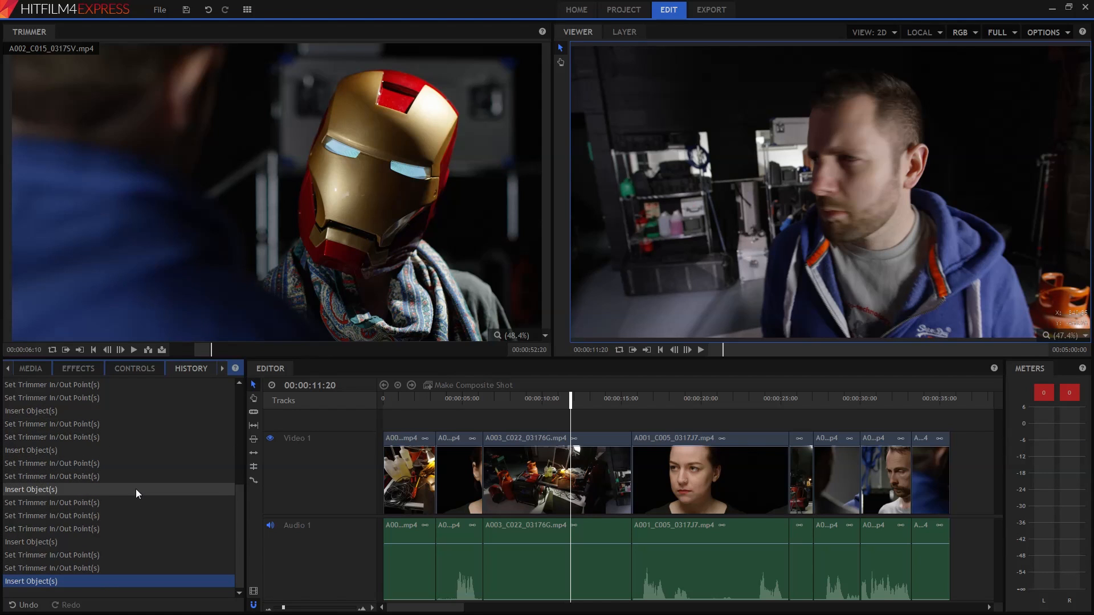
{"action": "mouse_move", "coordinate": [596, 427]}
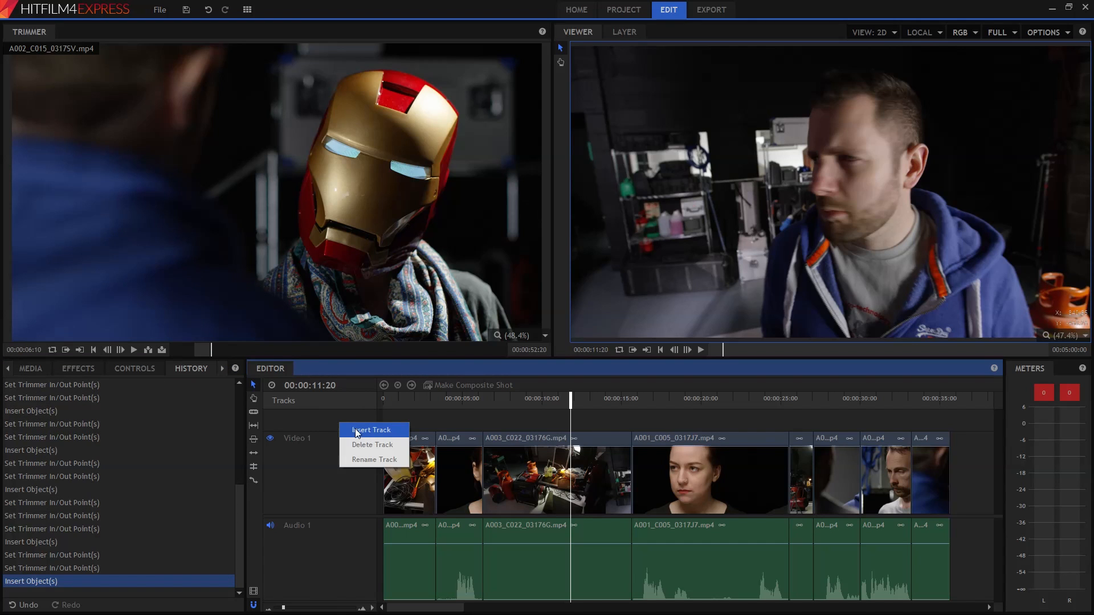
Insert a new video track above Video 1 and show the Effects library.
{"action": "left_click", "coordinate": [371, 430]}
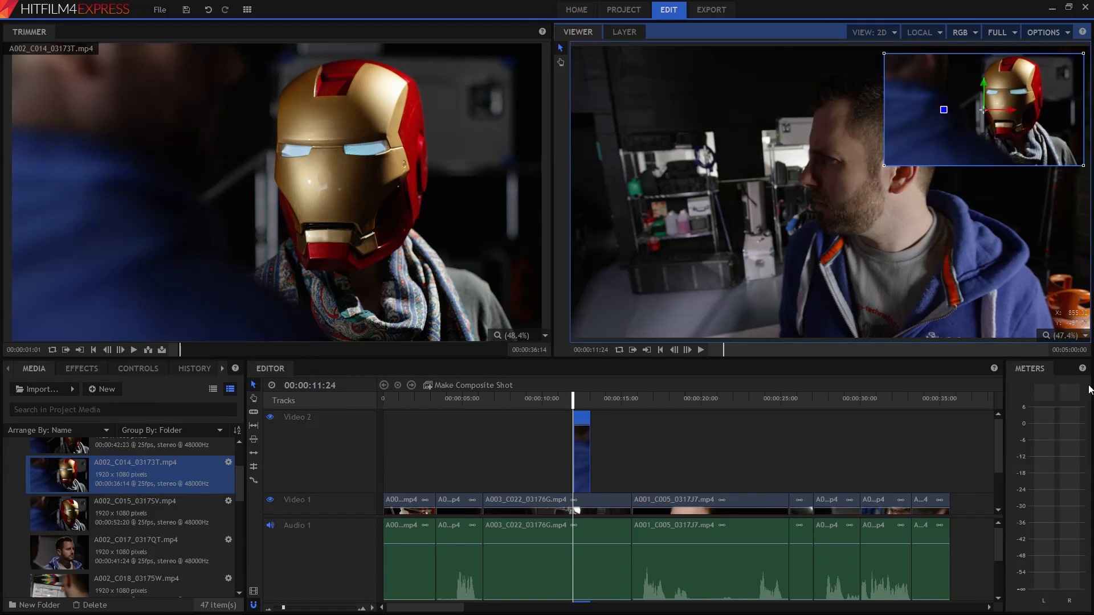
{"action": "left_click", "coordinate": [81, 368]}
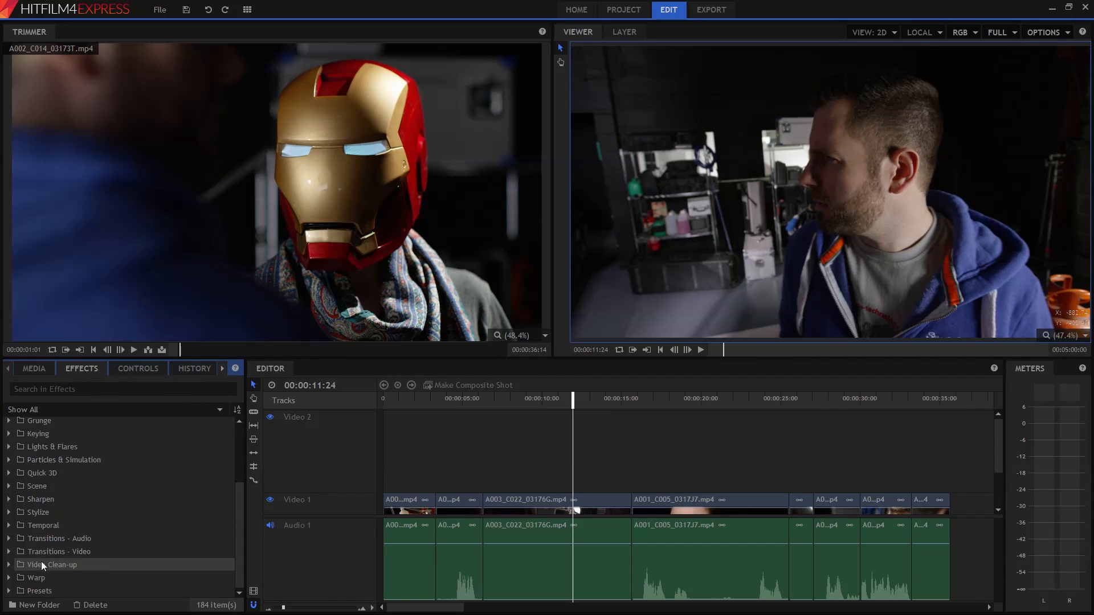
Expand the Transitions - Video category to reach Cross Dissolve.
{"action": "left_click", "coordinate": [11, 551]}
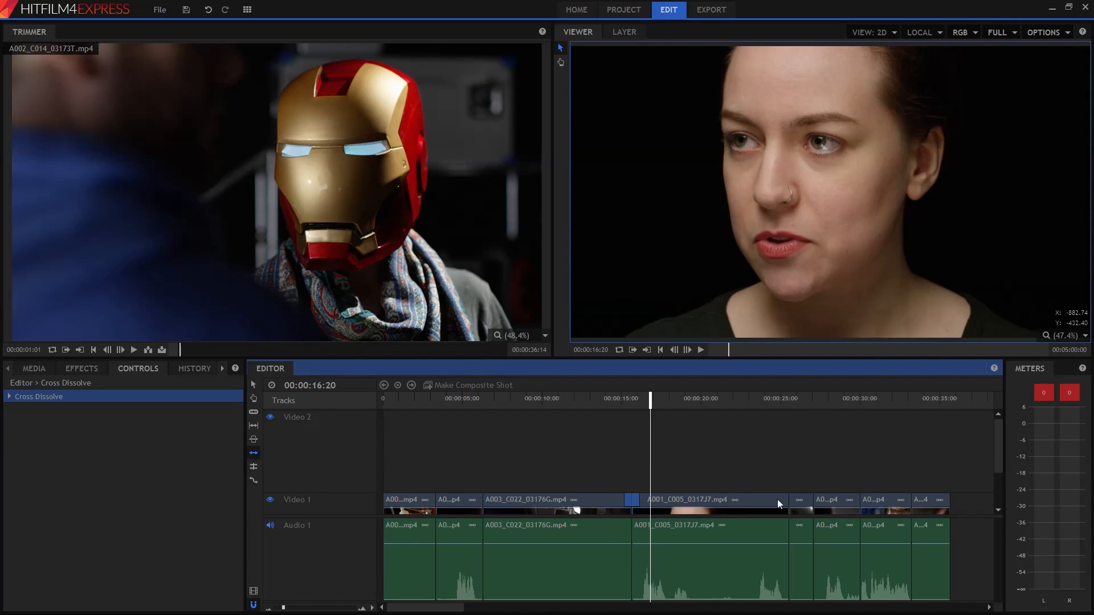
With the Rate Stretch tool, select the opening workbench clip A003_C009_0317A6 for retiming.
{"action": "left_click", "coordinate": [802, 499]}
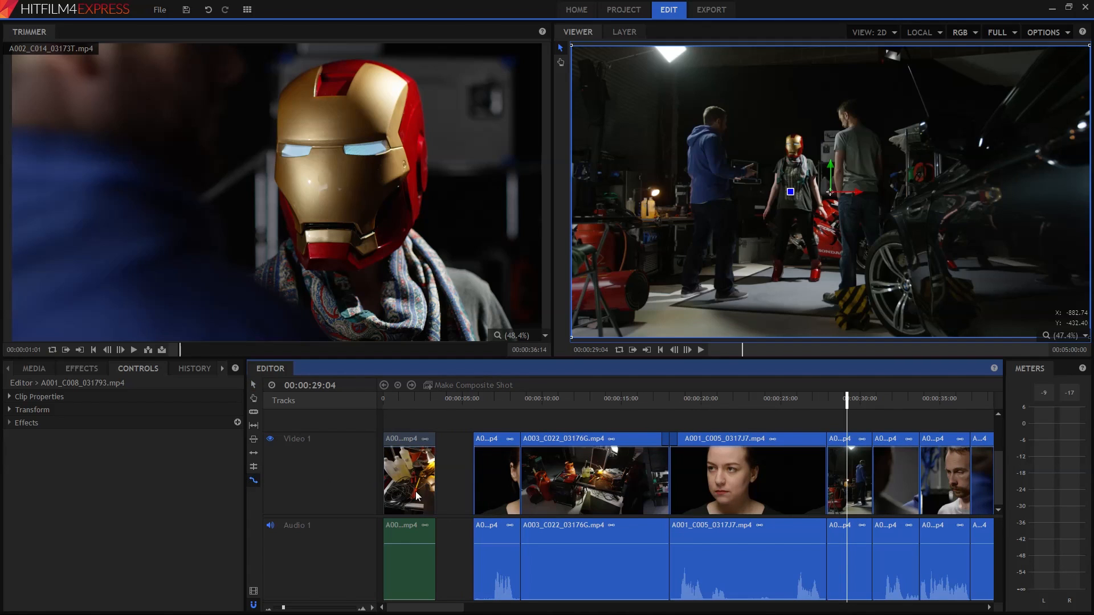
{"action": "left_click", "coordinate": [408, 479]}
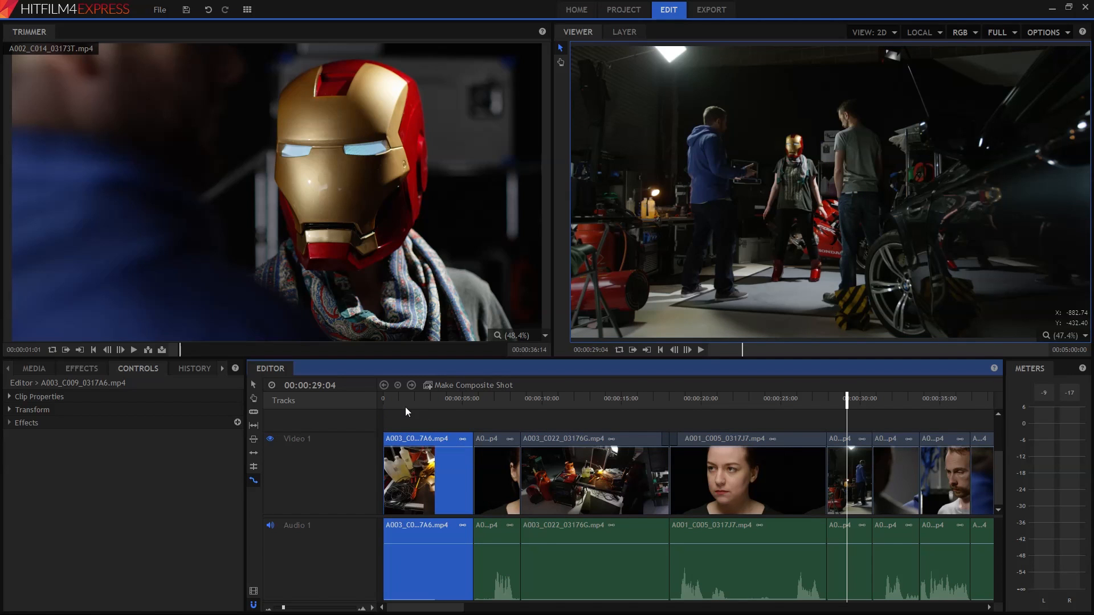